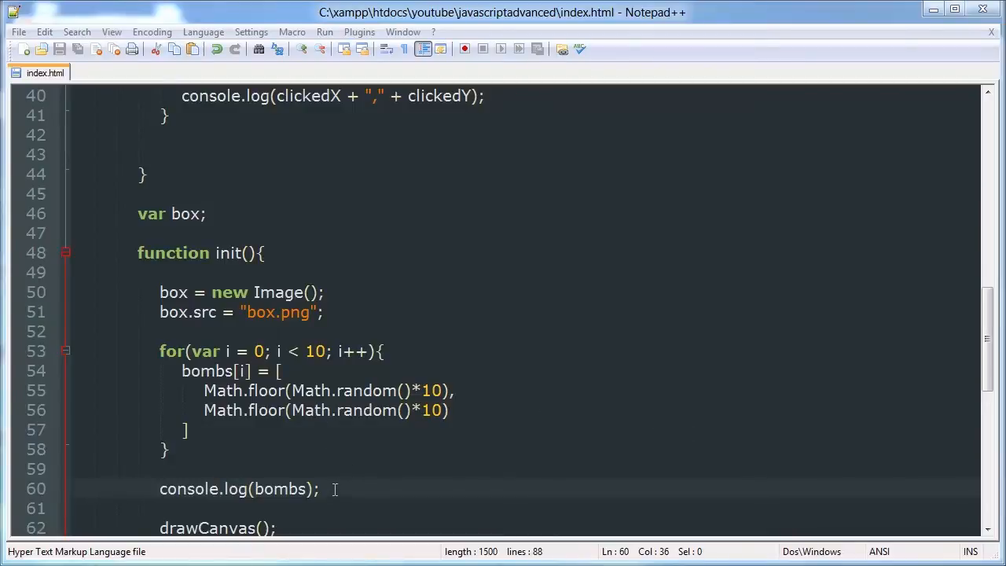
{"action": "mouse_move", "coordinate": [392, 488]}
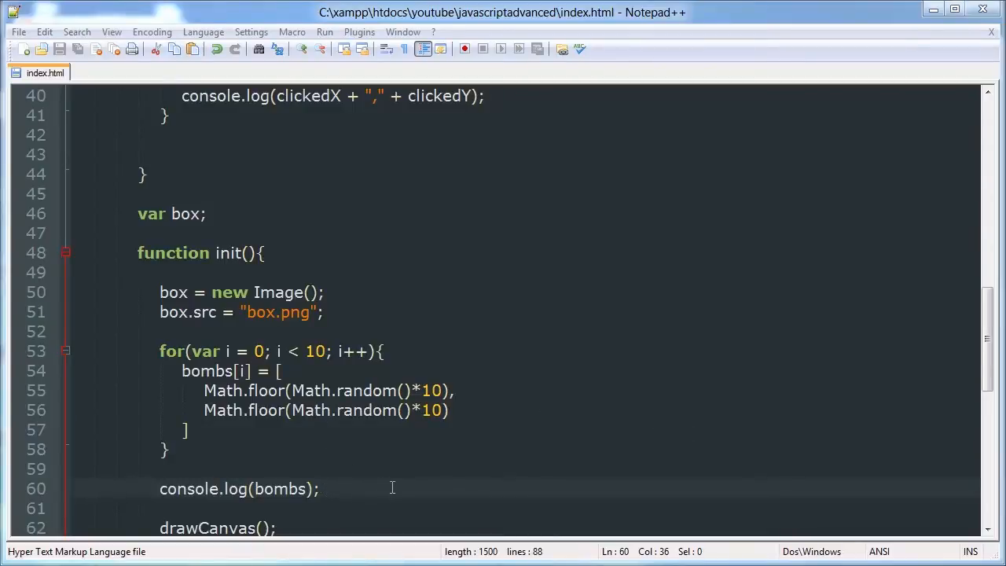
{"action": "mouse_move", "coordinate": [507, 476]}
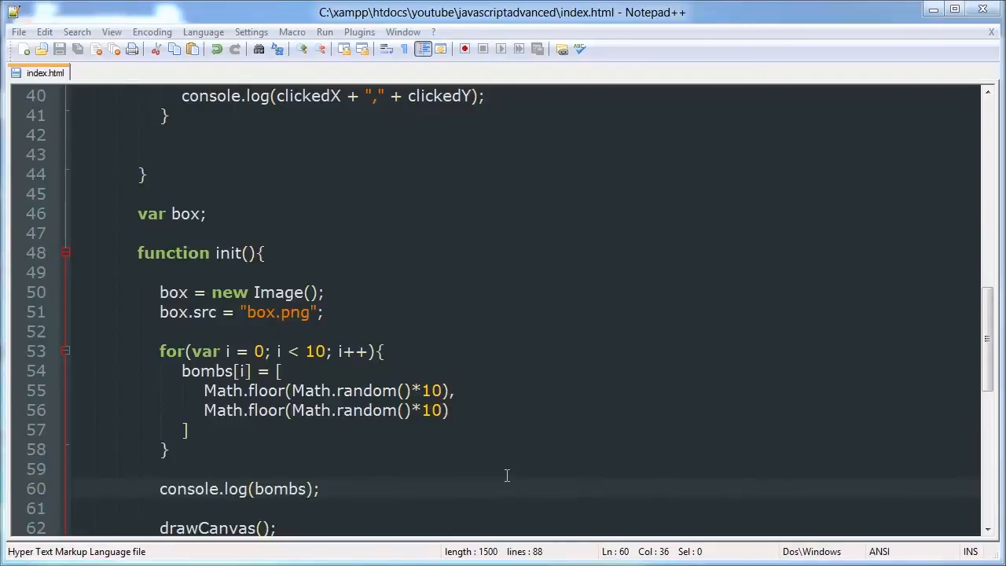
{"action": "mouse_move", "coordinate": [447, 490]}
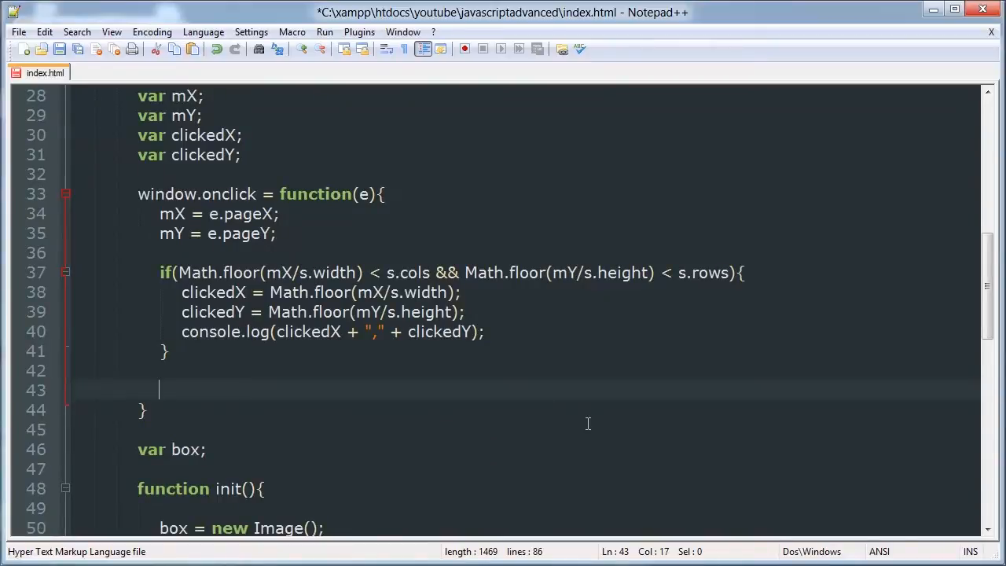
{"action": "mouse_move", "coordinate": [436, 316]}
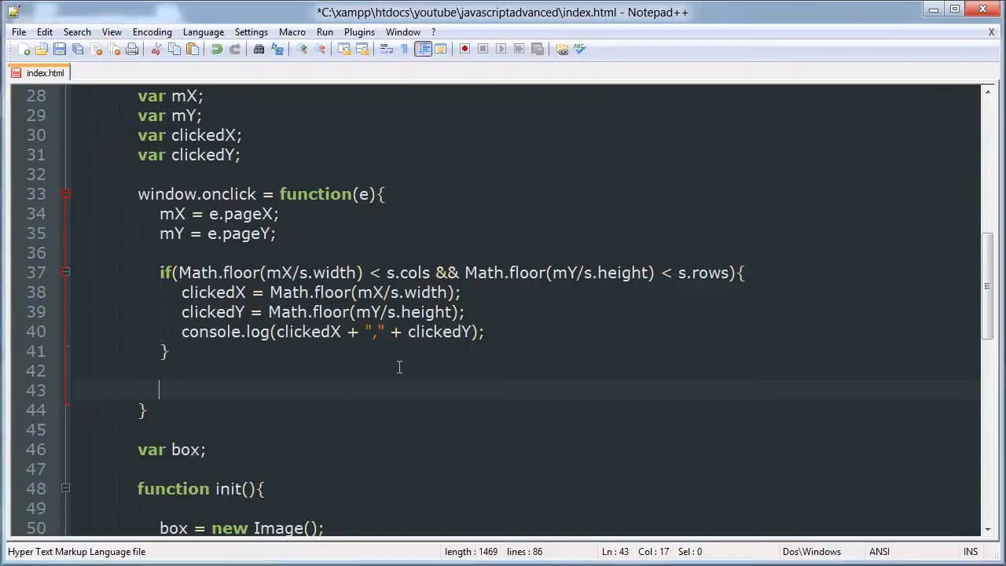
Step: Type the loop header for(var i = 0; i < 10; i++){ after the coordinate check
{"action": "type", "text": "for("}
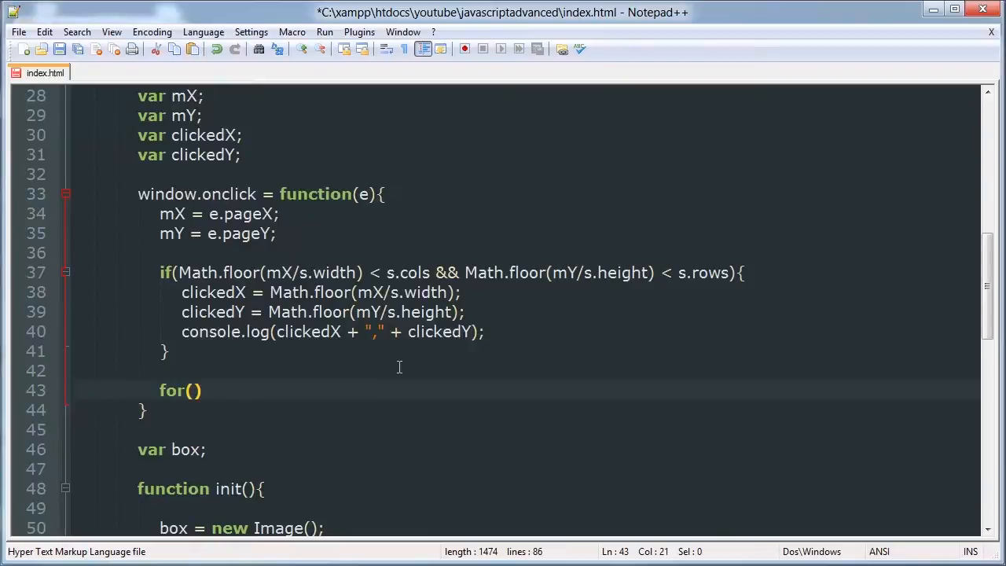
{"action": "type", "text": "var"}
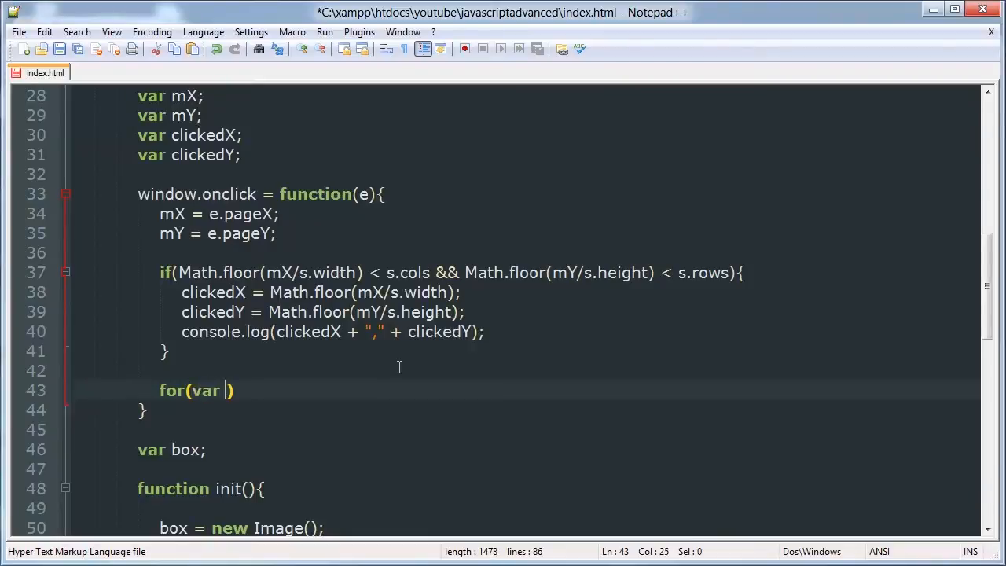
{"action": "type", "text": "i =0;"}
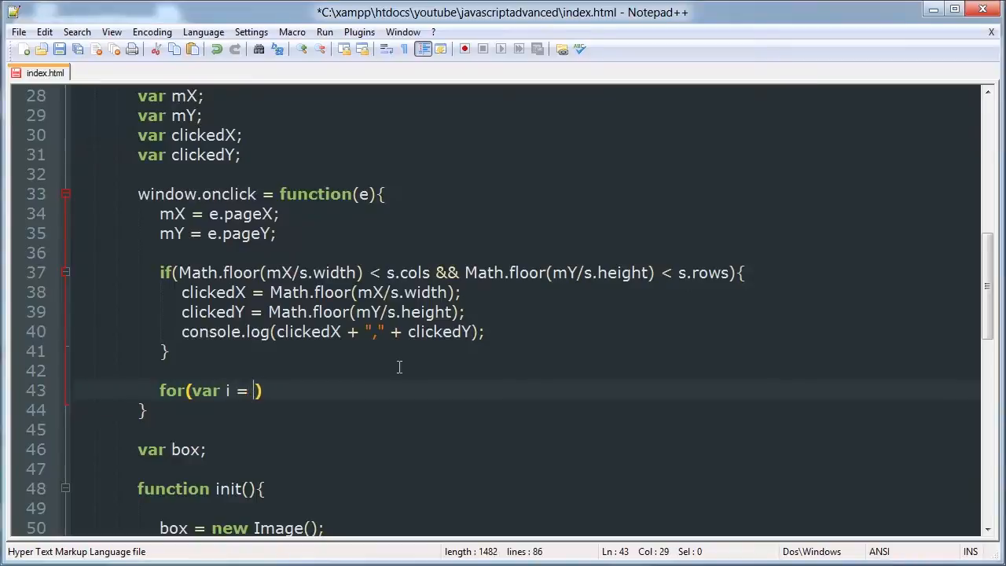
{"action": "type", "text": "0; i"}
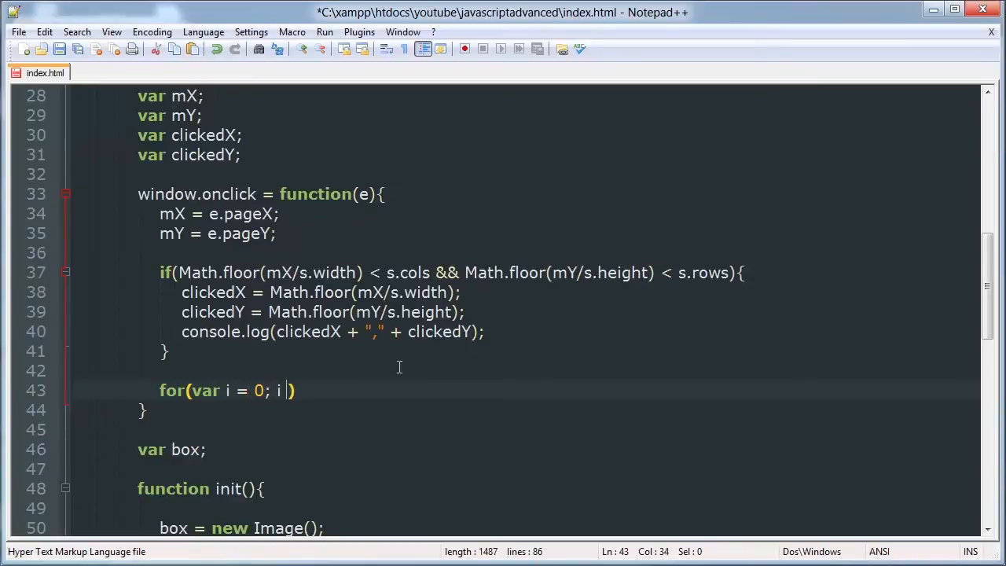
{"action": "type", "text": "< 10; i"}
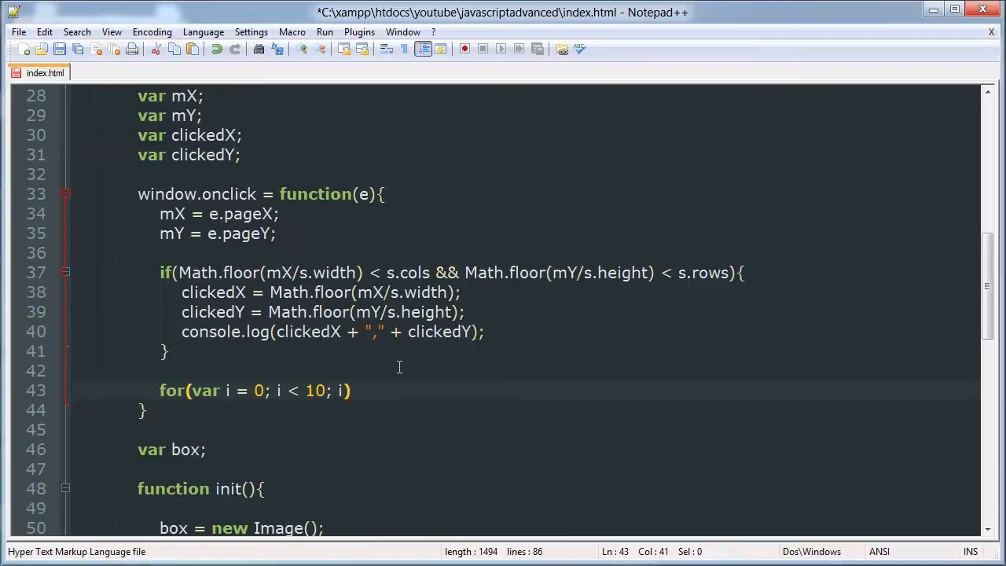
{"action": "type", "text": "++{"}
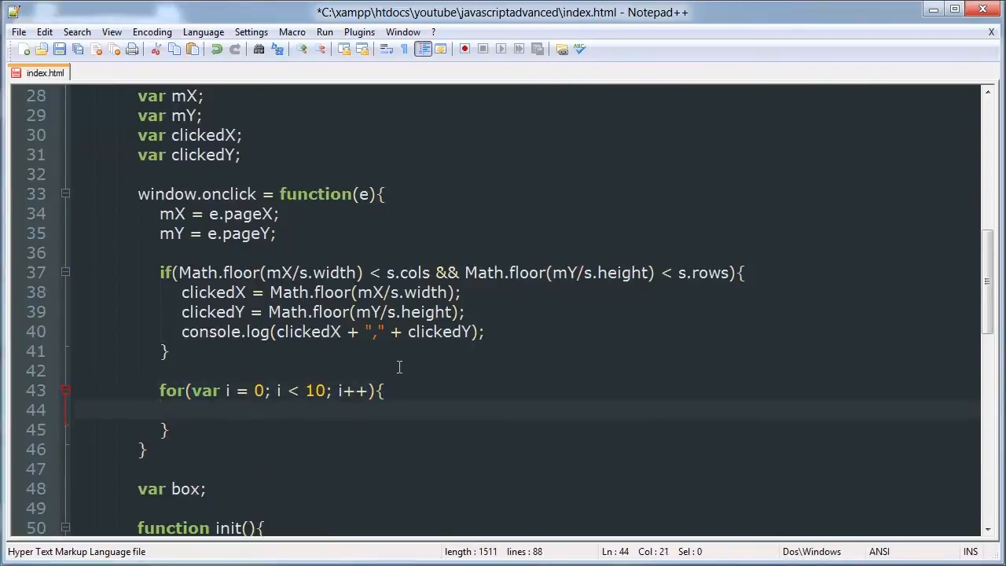
Step: Add if(clickedX == bombs[i][0] && clickedY == bombs[i][1]) calling lose(); inside the loop
{"action": "type", "text": "if()"}
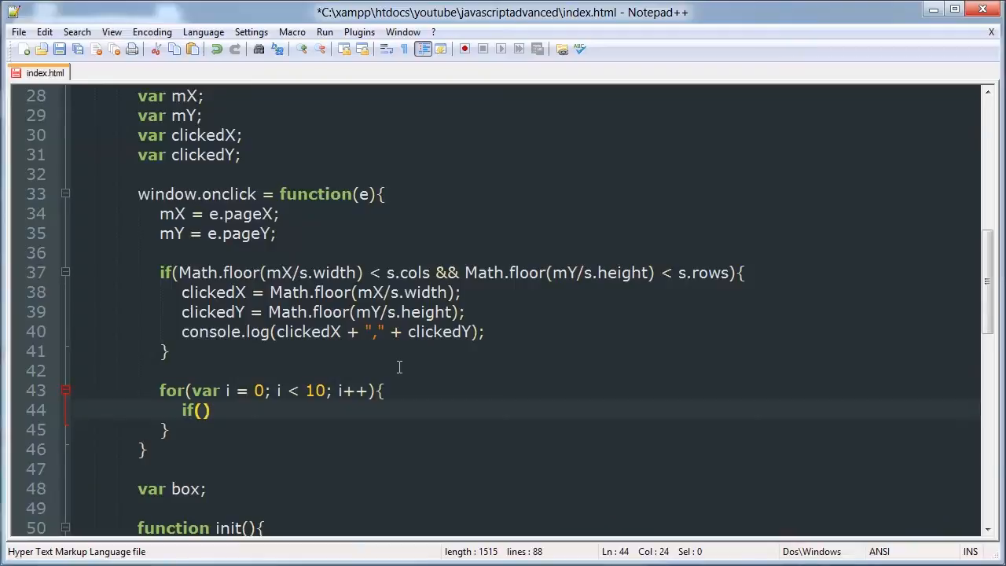
{"action": "type", "text": "clickedX"}
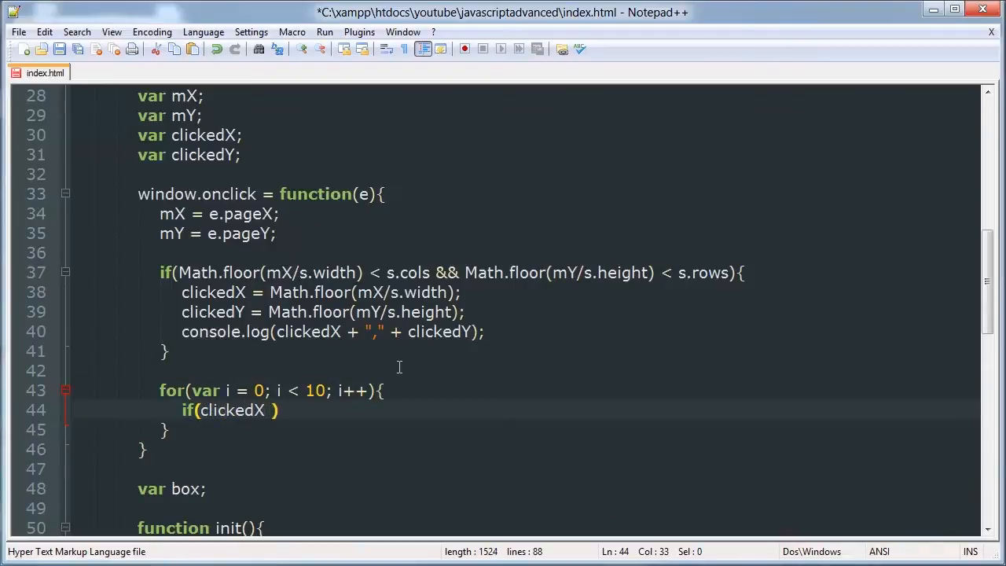
{"action": "type", "text": "=="}
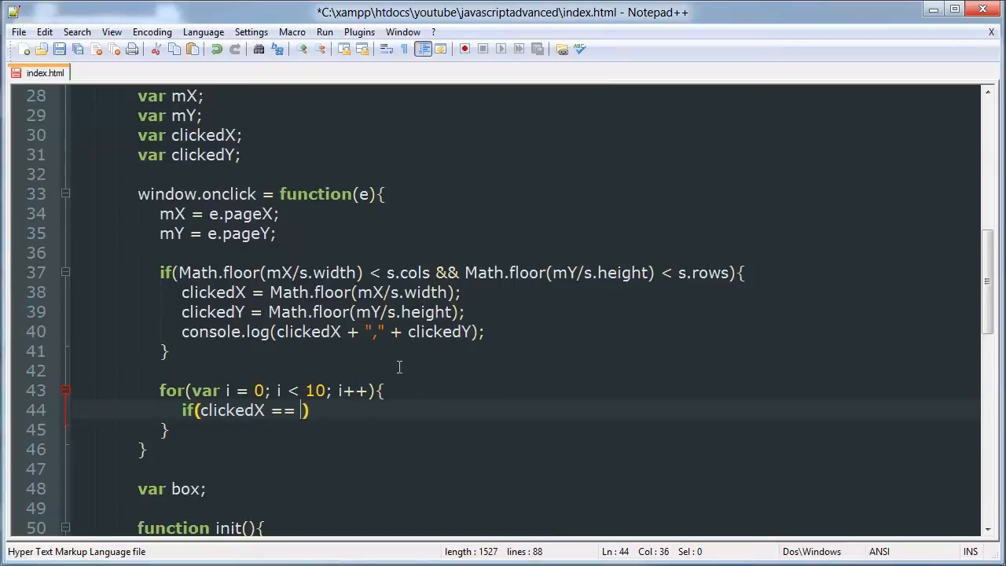
{"action": "type", "text": "bombs"}
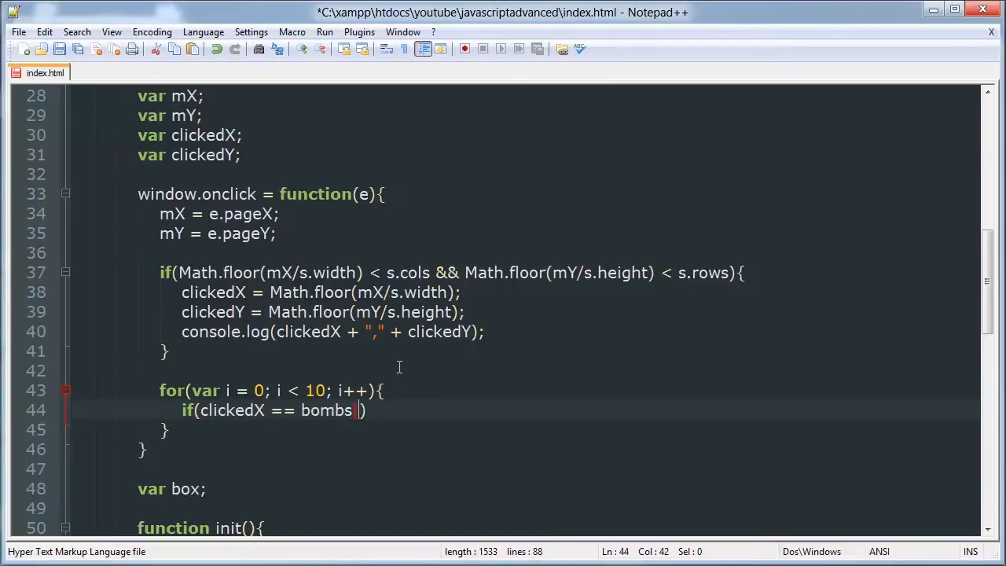
{"action": "type", "text": "[i]"}
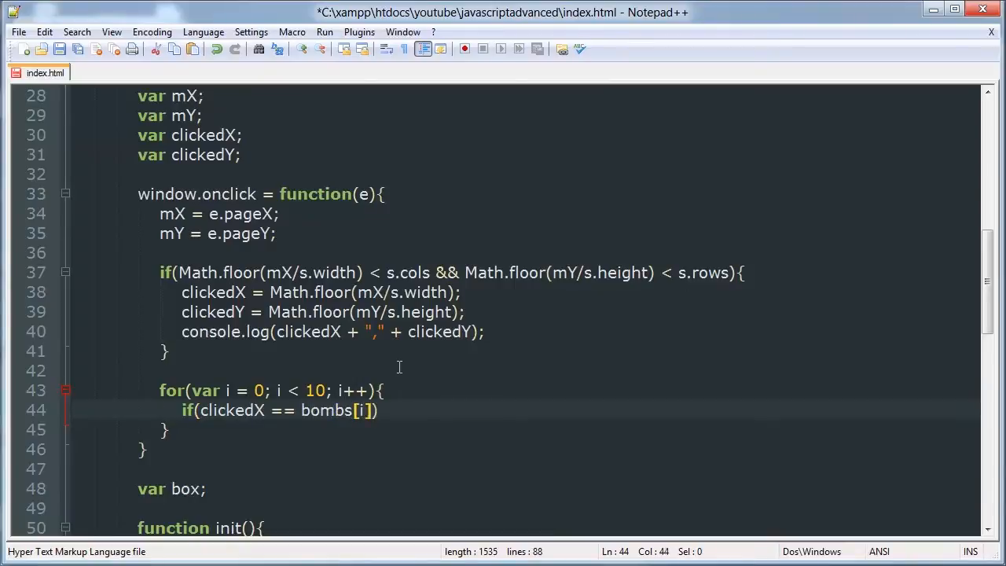
{"action": "type", "text": "[0]"}
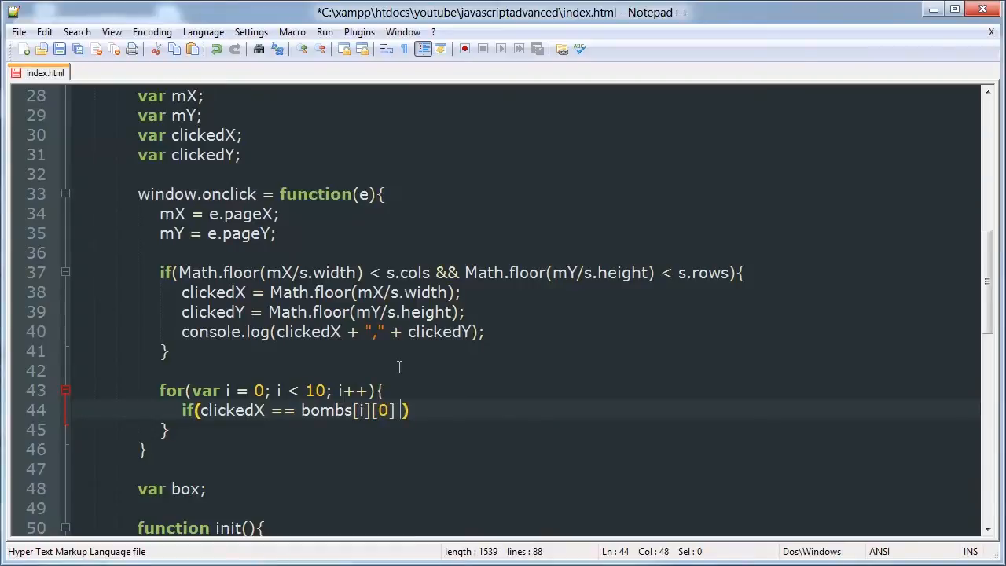
{"action": "type", "text": "&& clickedY"}
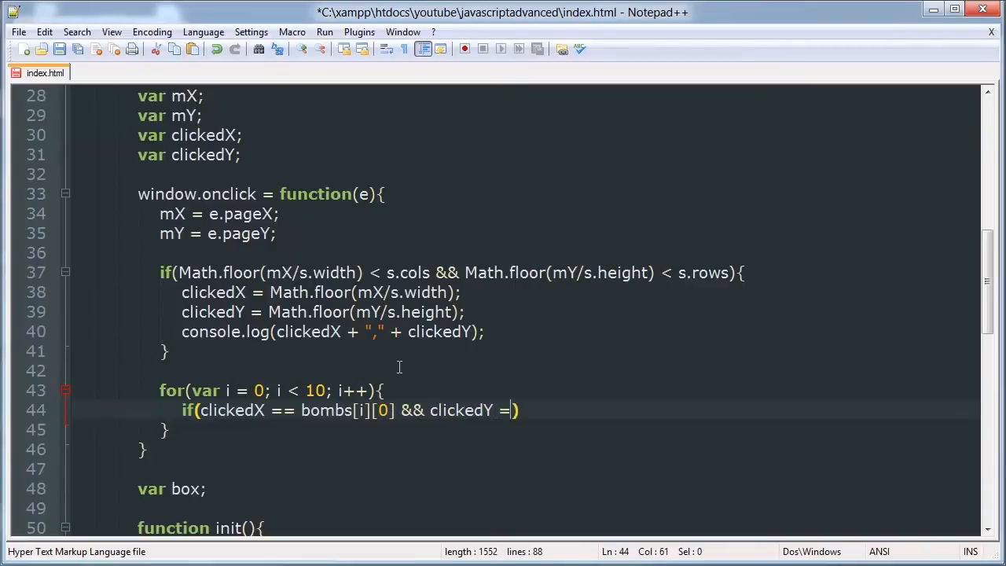
{"action": "type", "text": "= bombs"}
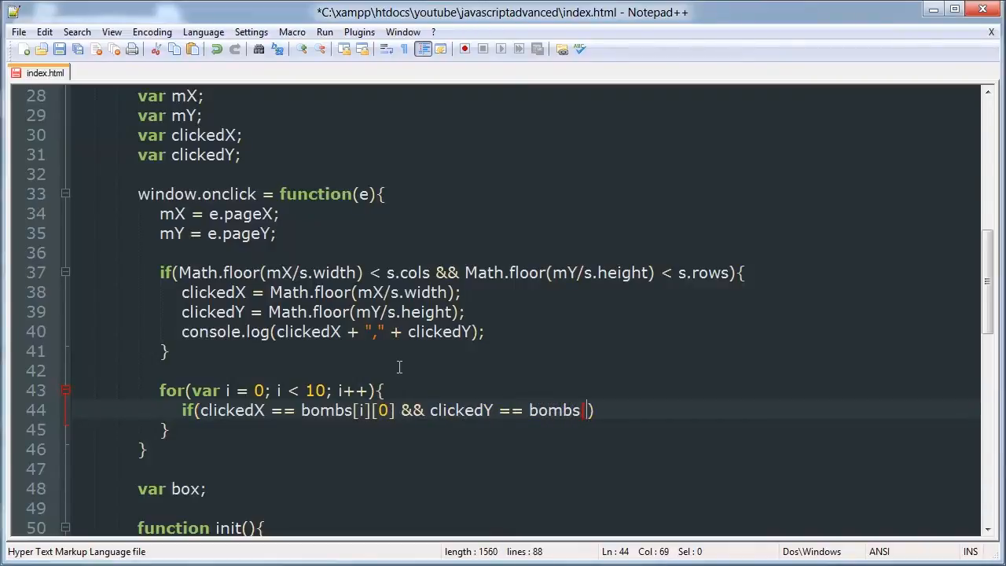
{"action": "type", "text": "[1]"}
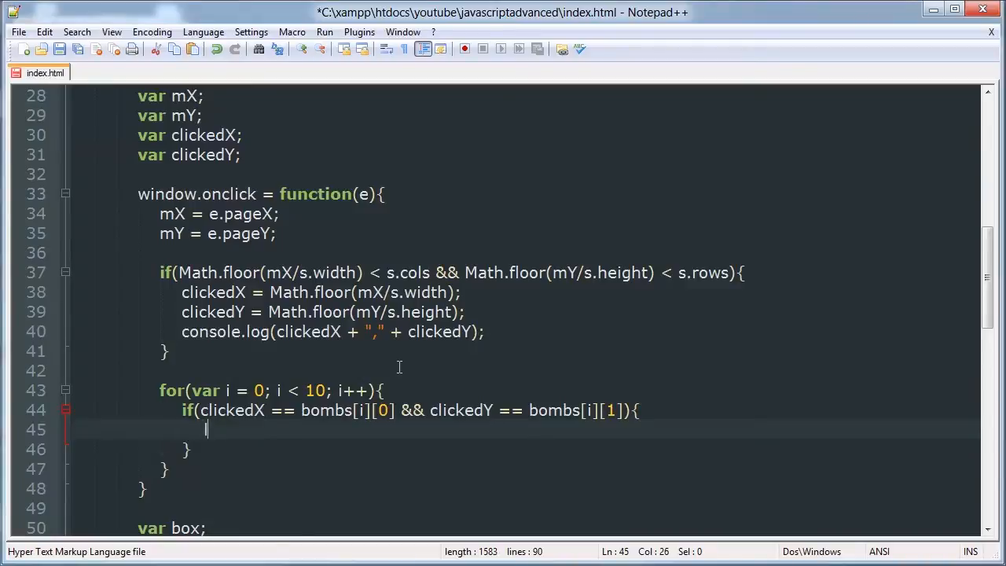
{"action": "type", "text": "lose();"}
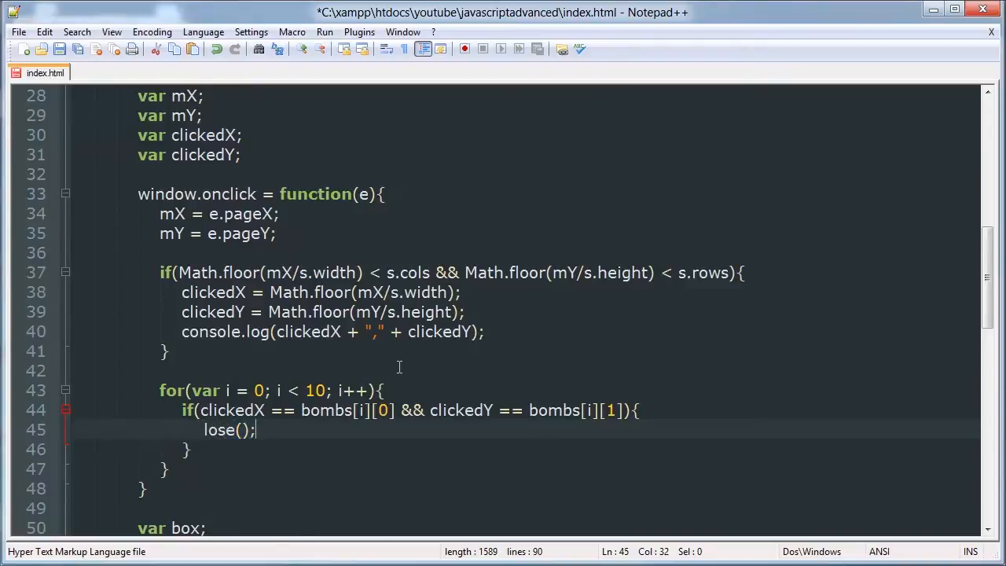
Step: Scroll to the script's end and type function lose(){ above </script>
{"action": "scroll", "scroll_direction": "down", "scroll_amount": 3}
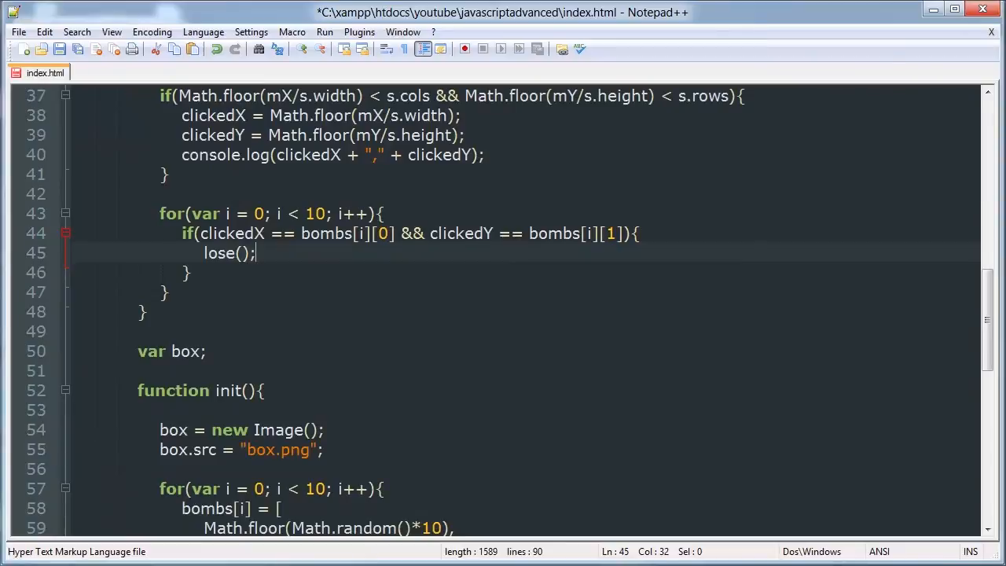
{"action": "scroll", "scroll_direction": "down", "scroll_amount": 3}
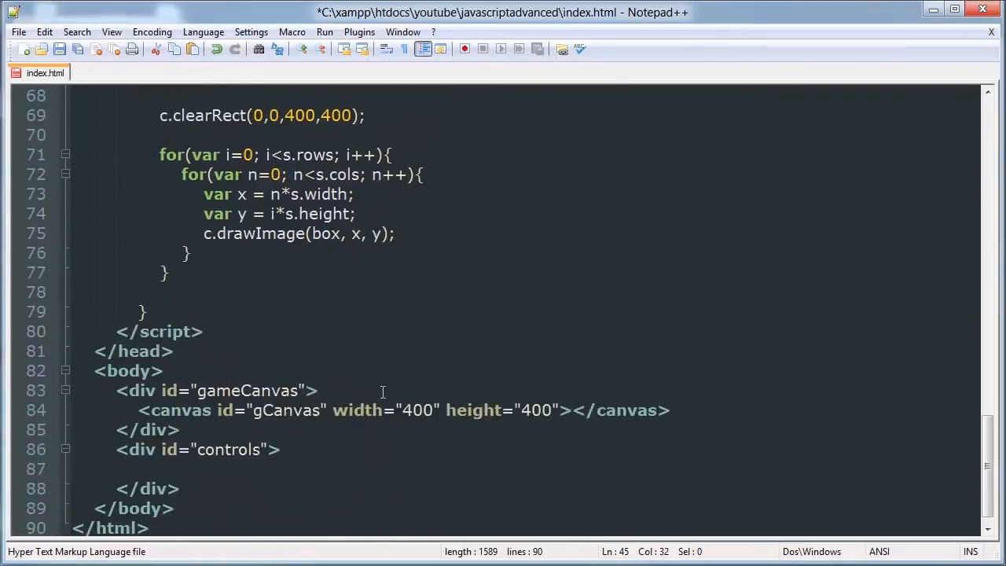
{"action": "type", "text": "funcito"}
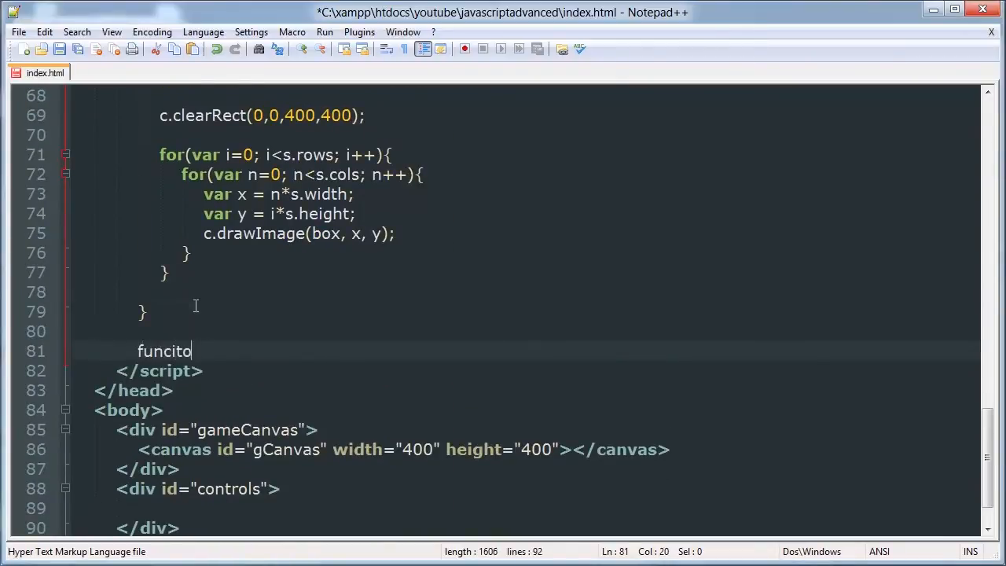
{"action": "type", "text": "function"}
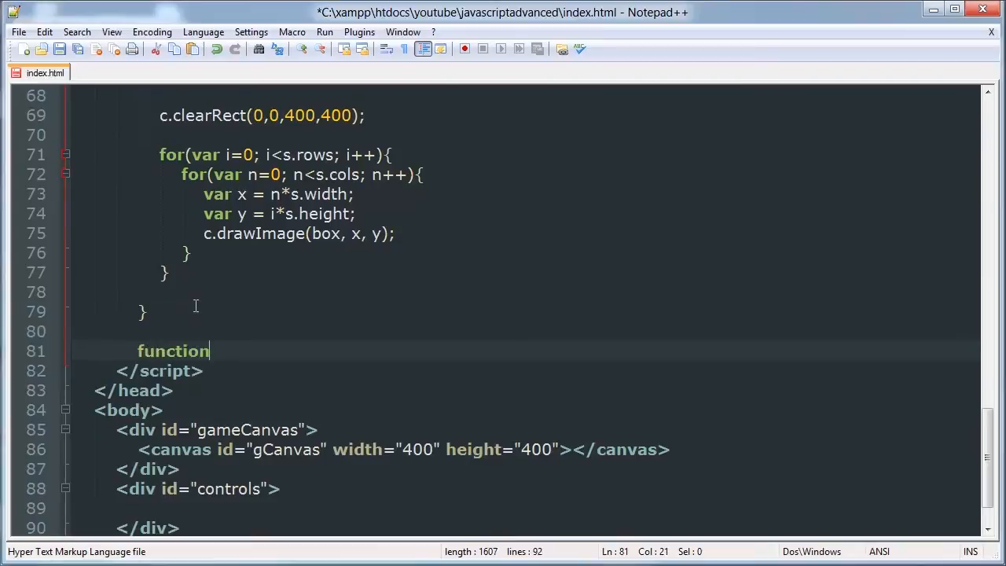
{"action": "type", "text": "lose("}
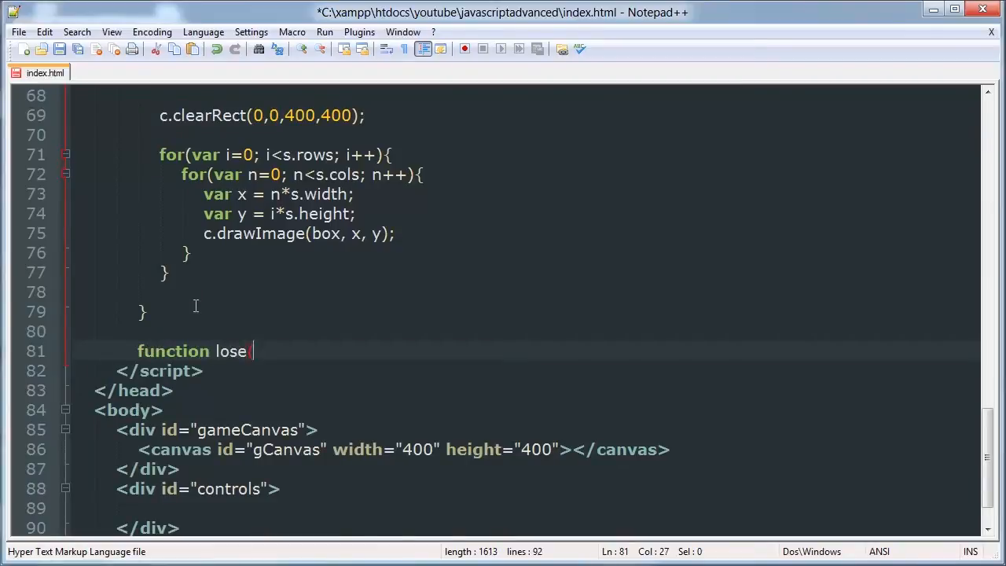
{"action": "type", "text": "(){"}
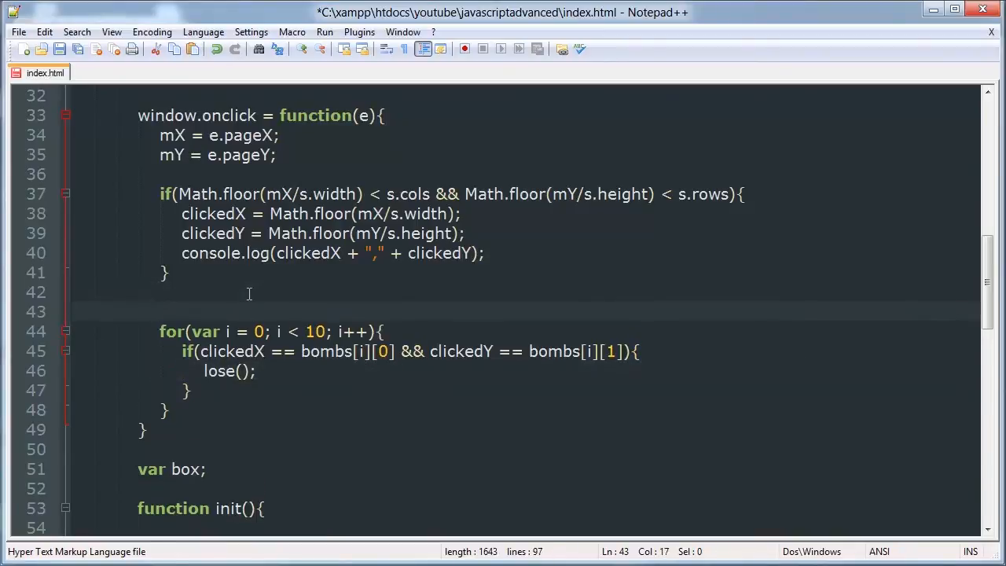
Step: Insert var clickedBomb = false; above the for loop, then place the cursor after the loop
{"action": "type", "text": "var"}
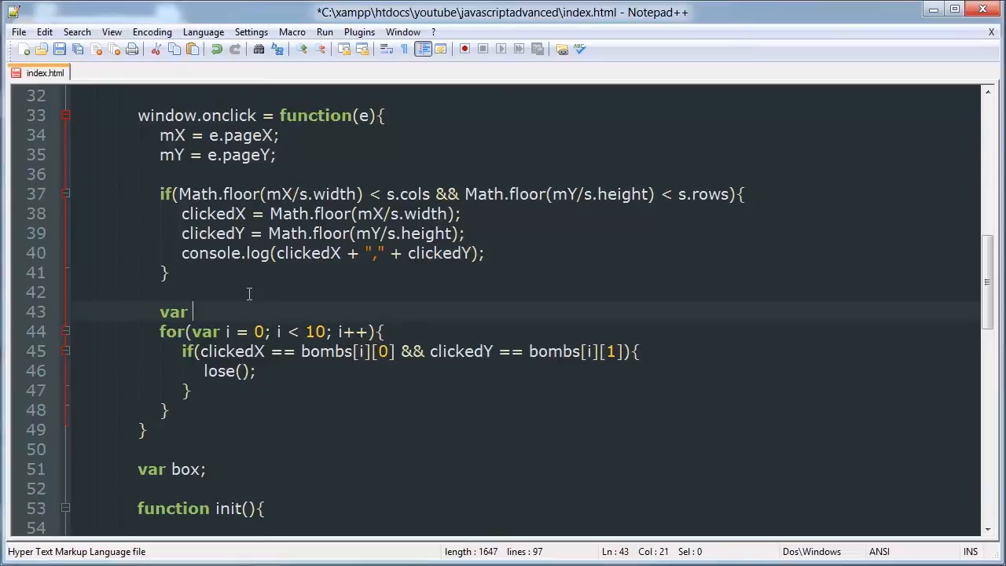
{"action": "type", "text": "clickedB"}
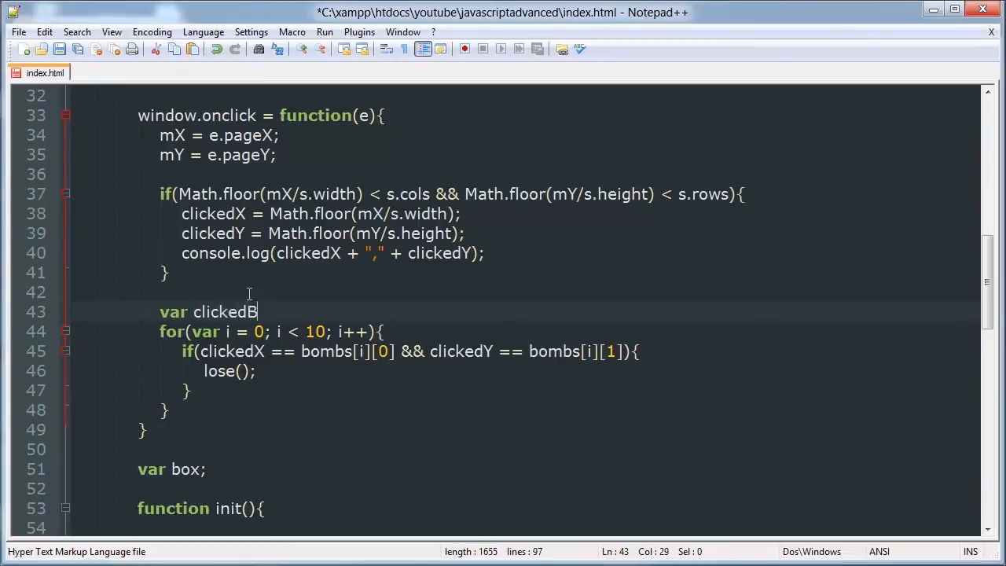
{"action": "type", "text": "omb = fal"}
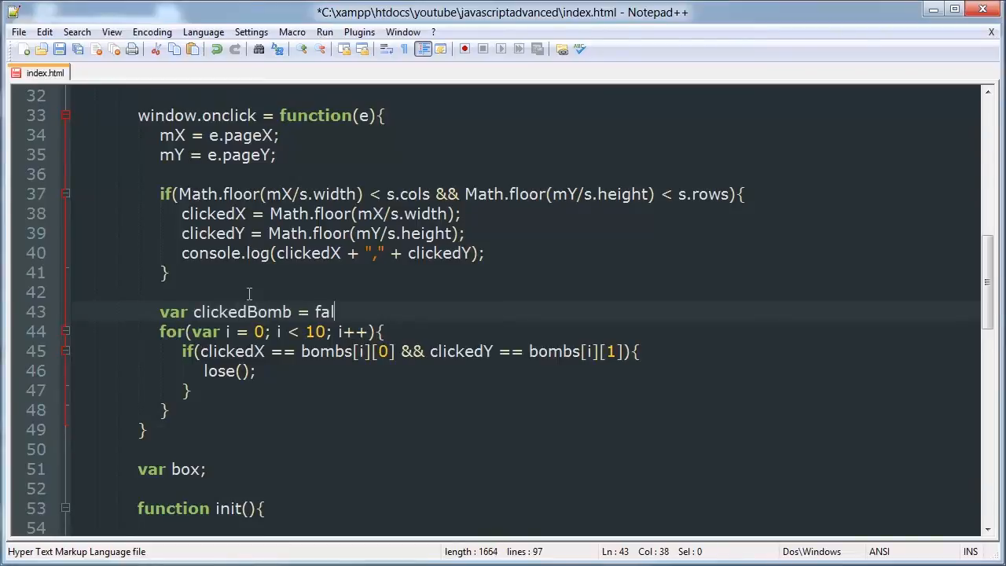
{"action": "type", "text": "se;"}
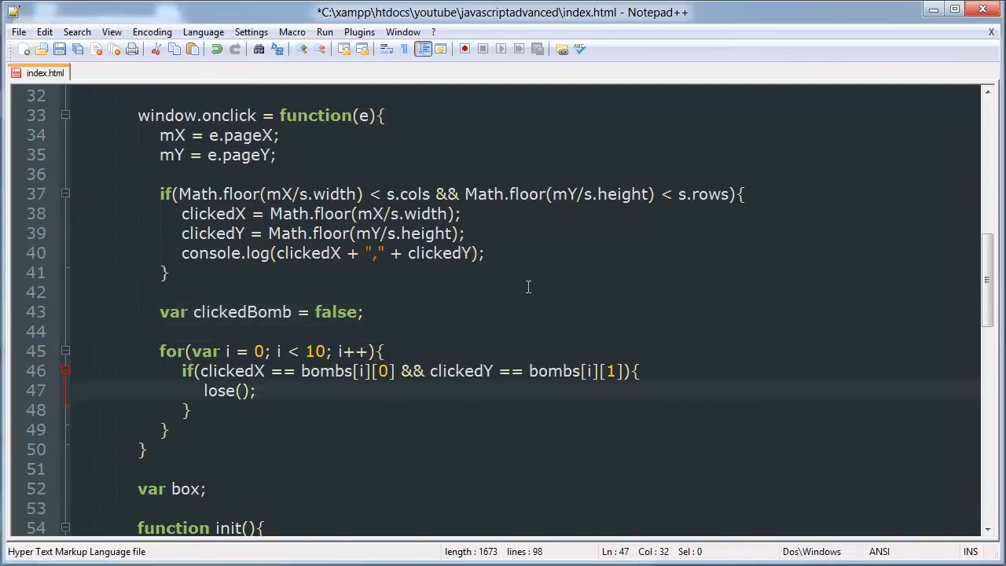
{"action": "left_click", "coordinate": [339, 371]}
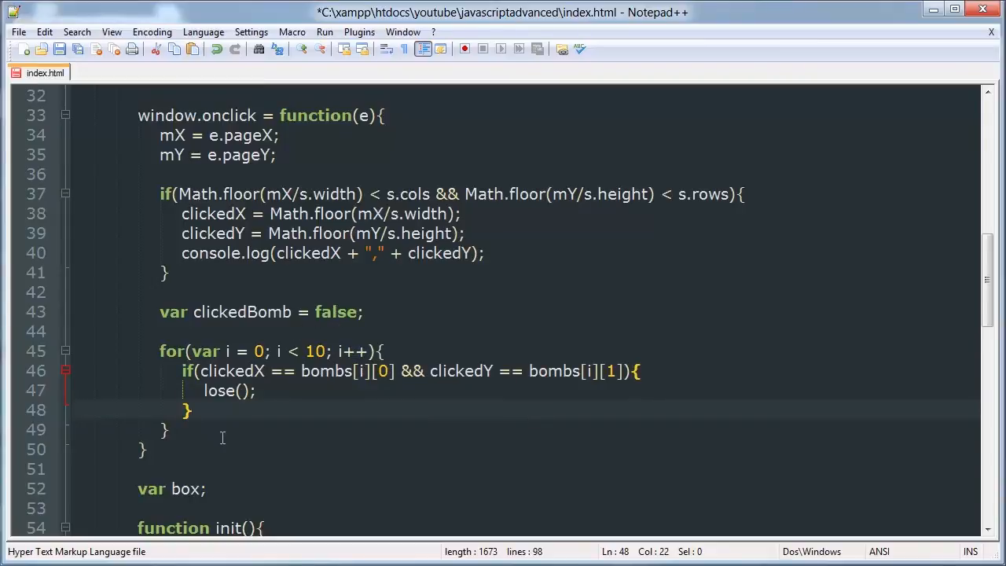
{"action": "mouse_move", "coordinate": [698, 369]}
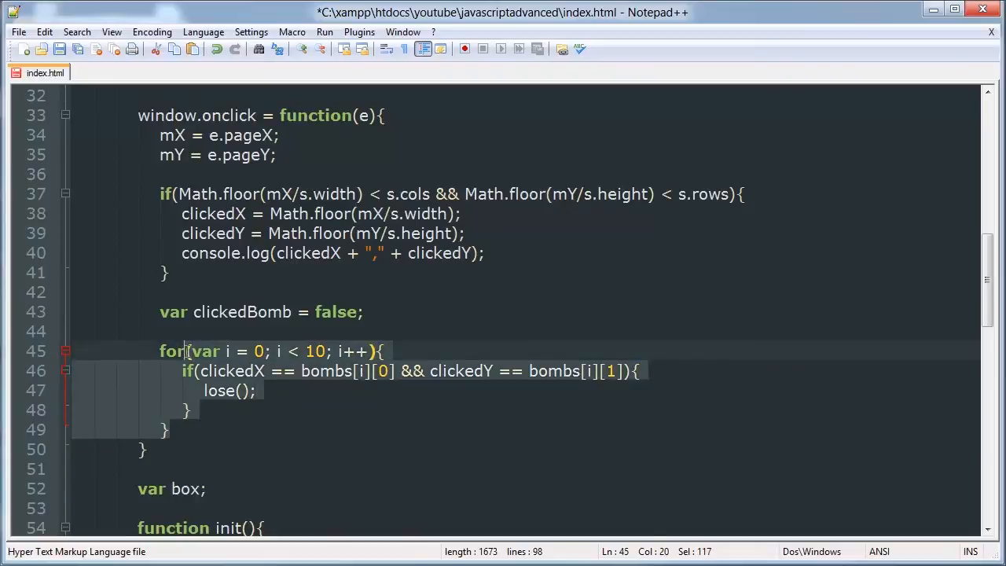
{"action": "left_click", "coordinate": [168, 430]}
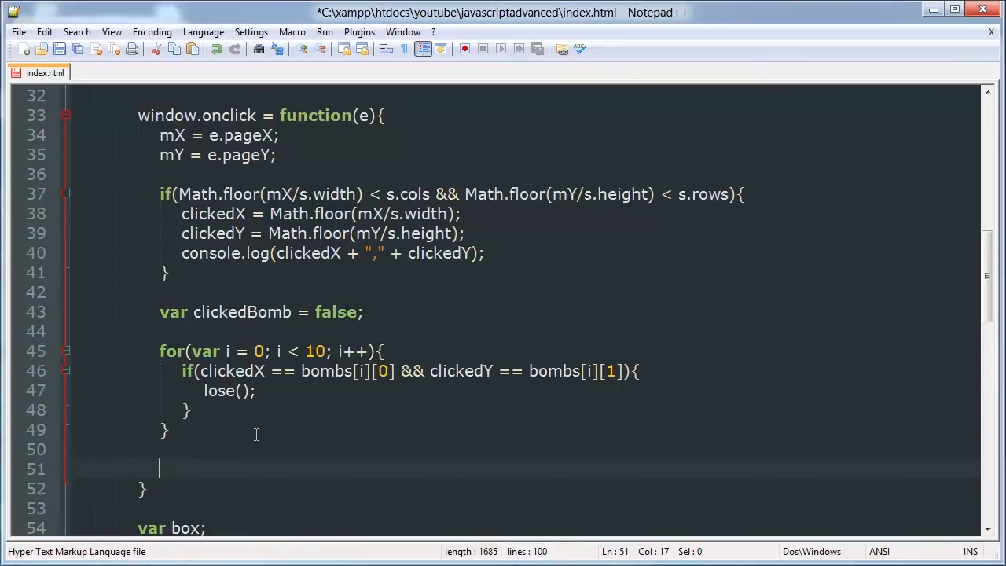
Step: Type if(clickedBomb == false){} after the loop and split the braces onto separate lines
{"action": "type", "text": "if(click"}
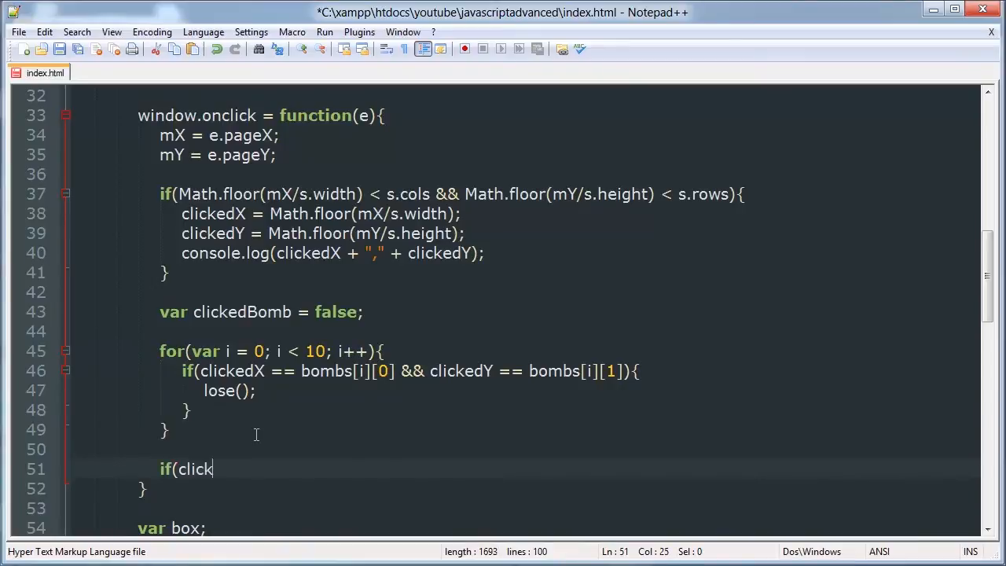
{"action": "type", "text": "edBomb =="}
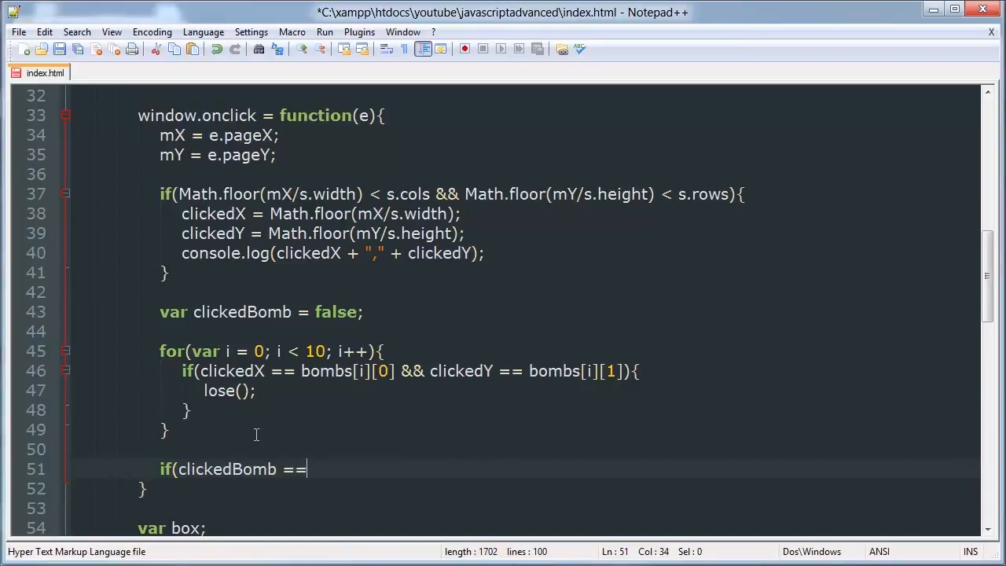
{"action": "type", "text": "false){}"}
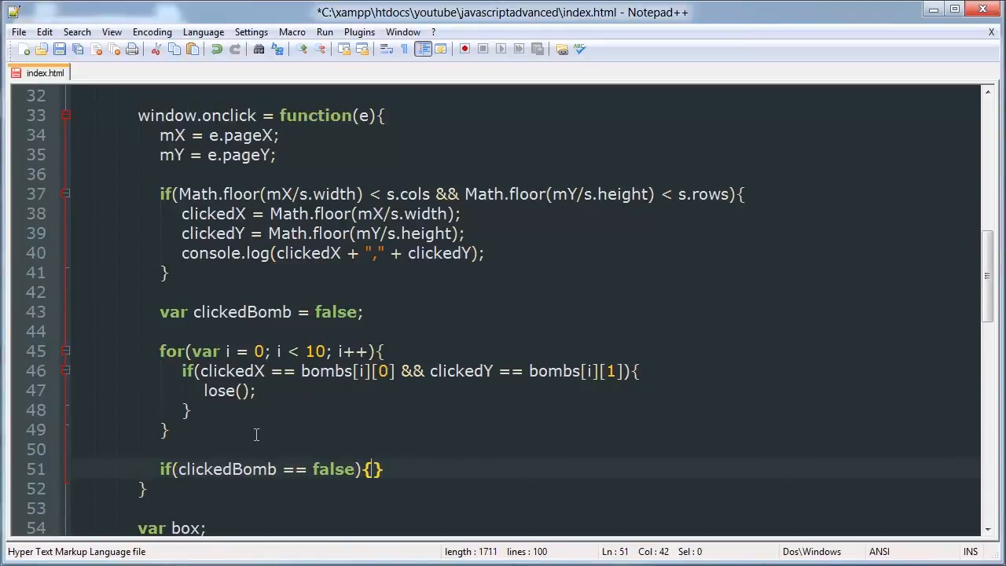
{"action": "key", "text": "Enter"}
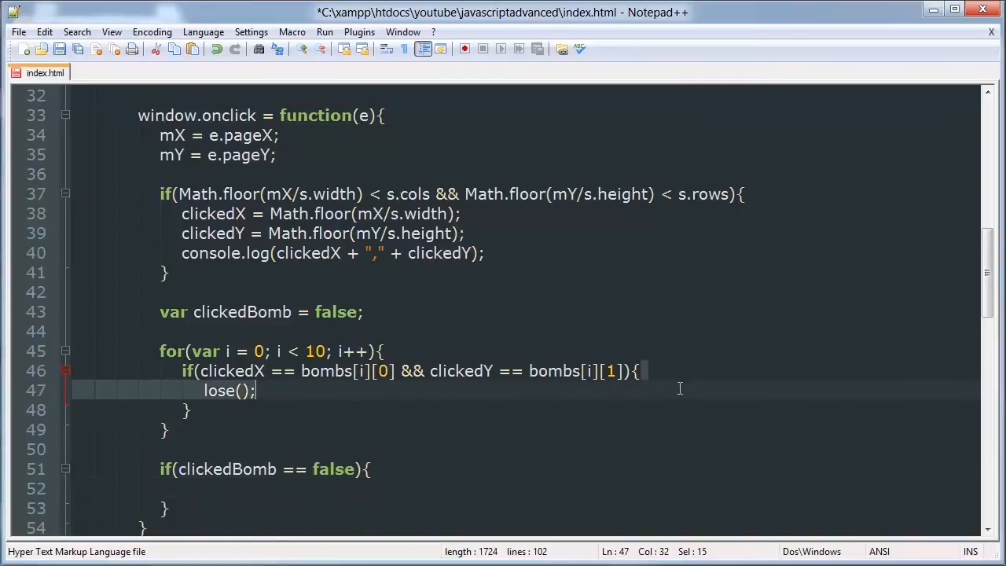
Step: Insert clickedBomb = true; above lose(); in the bomb-match check
{"action": "type", "text": "c"}
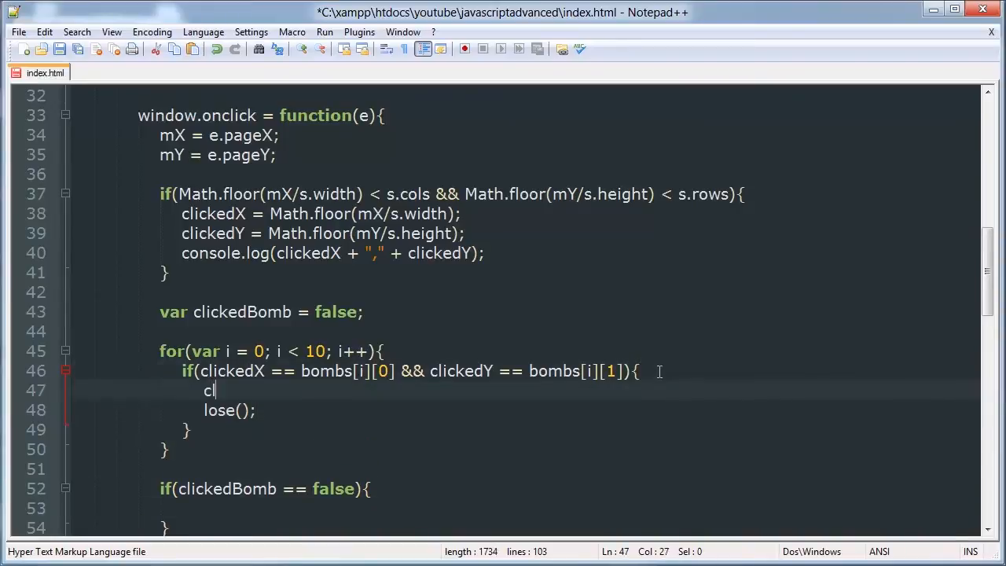
{"action": "type", "text": "lickedBomb"}
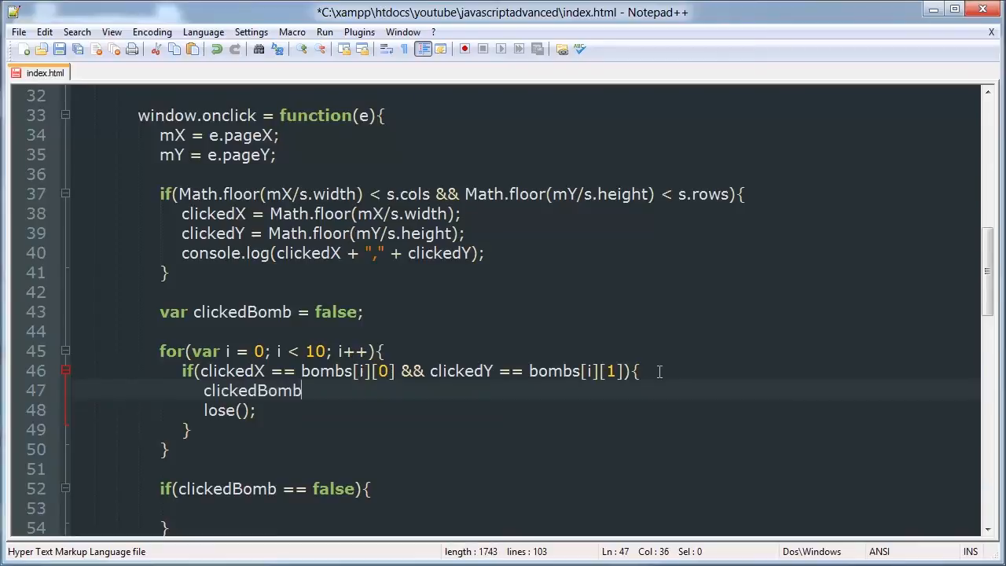
{"action": "type", "text": "= truel"}
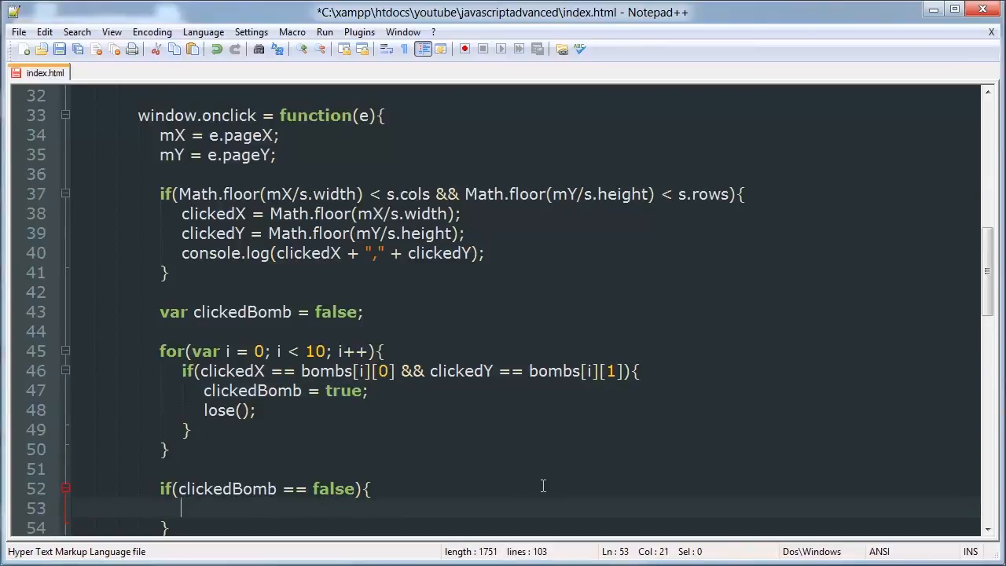
{"action": "scroll", "scroll_direction": "down", "scroll_amount": 3}
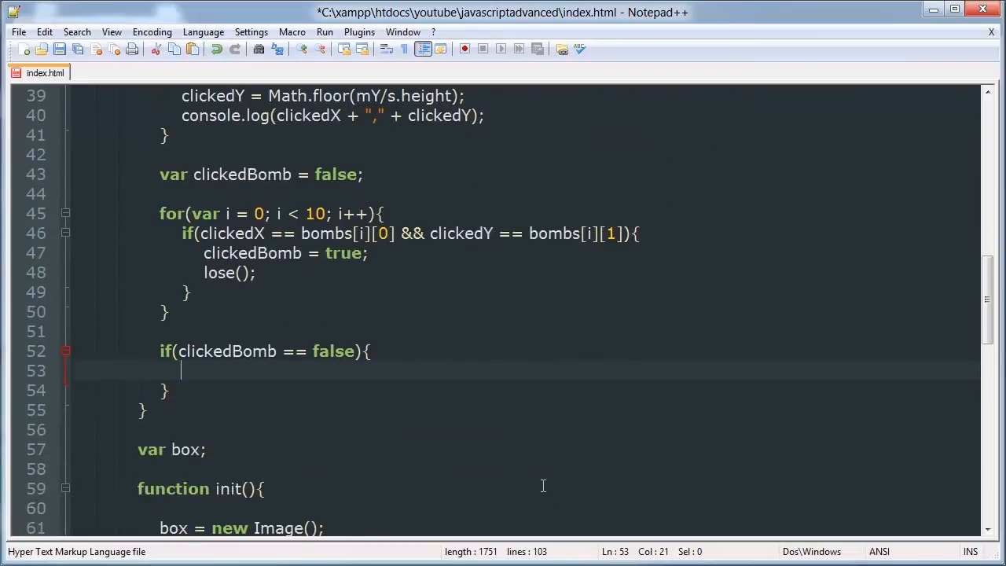